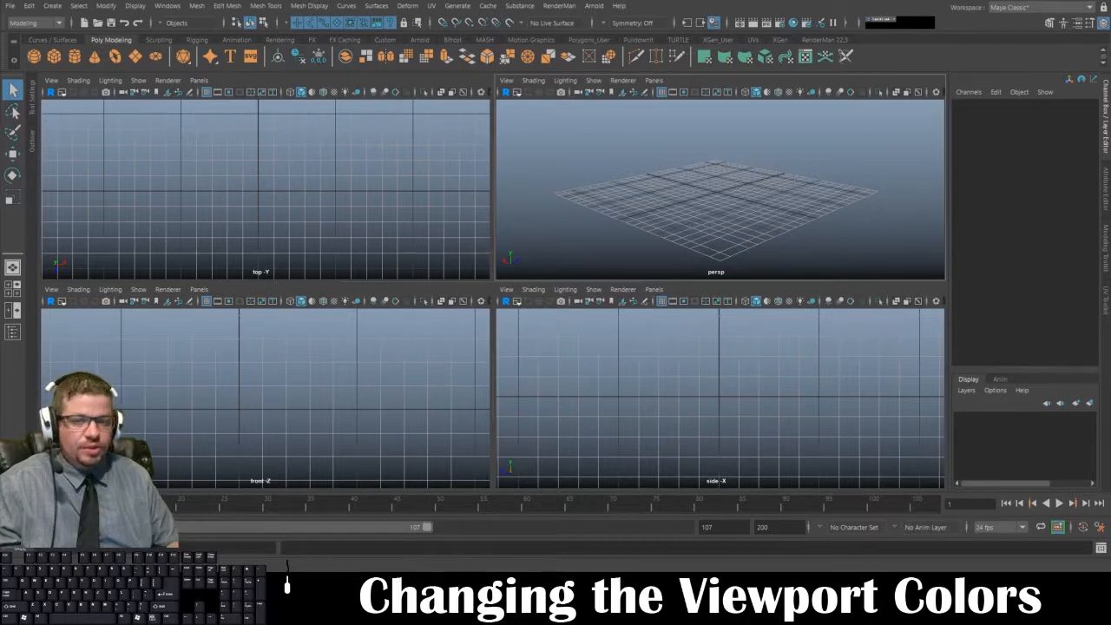
{"action": "mouse_move", "coordinate": [662, 195]}
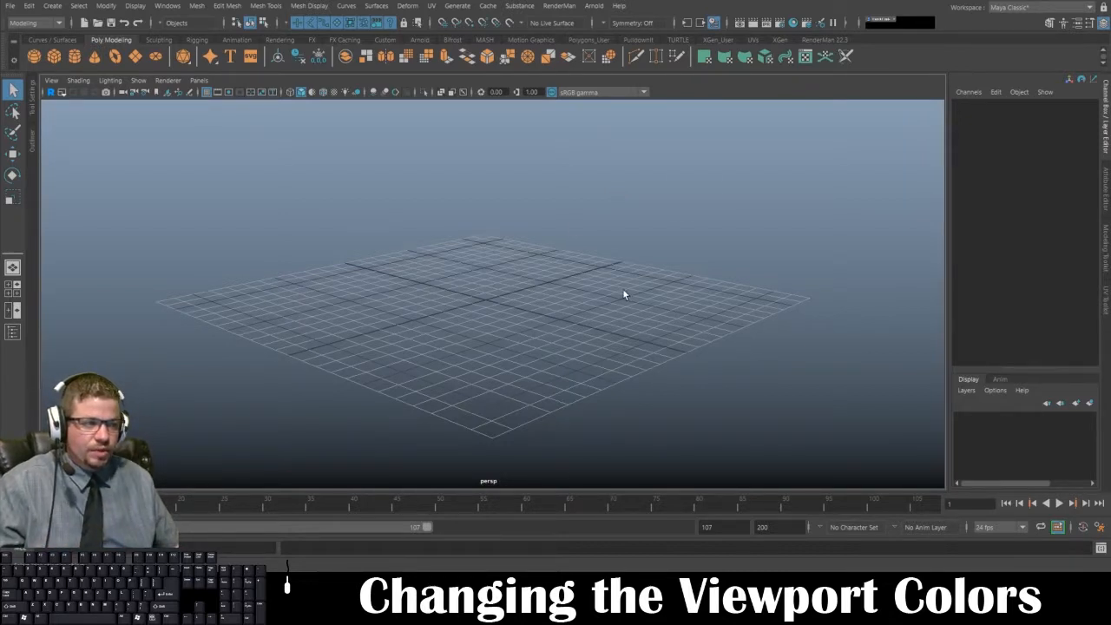
{"action": "mouse_move", "coordinate": [486, 443]}
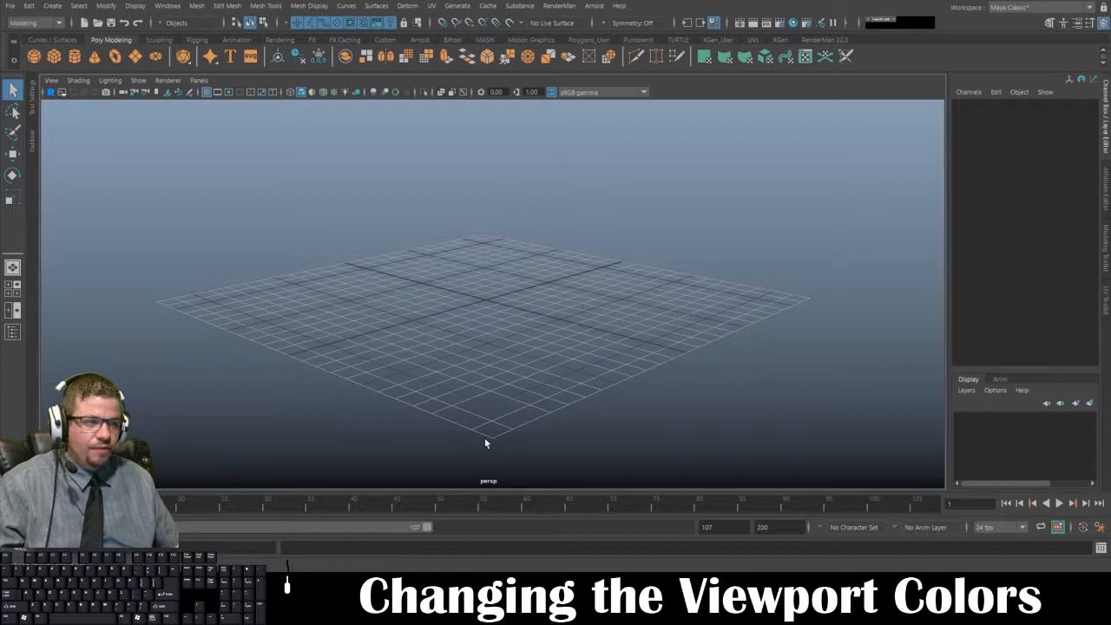
{"action": "mouse_move", "coordinate": [394, 272]}
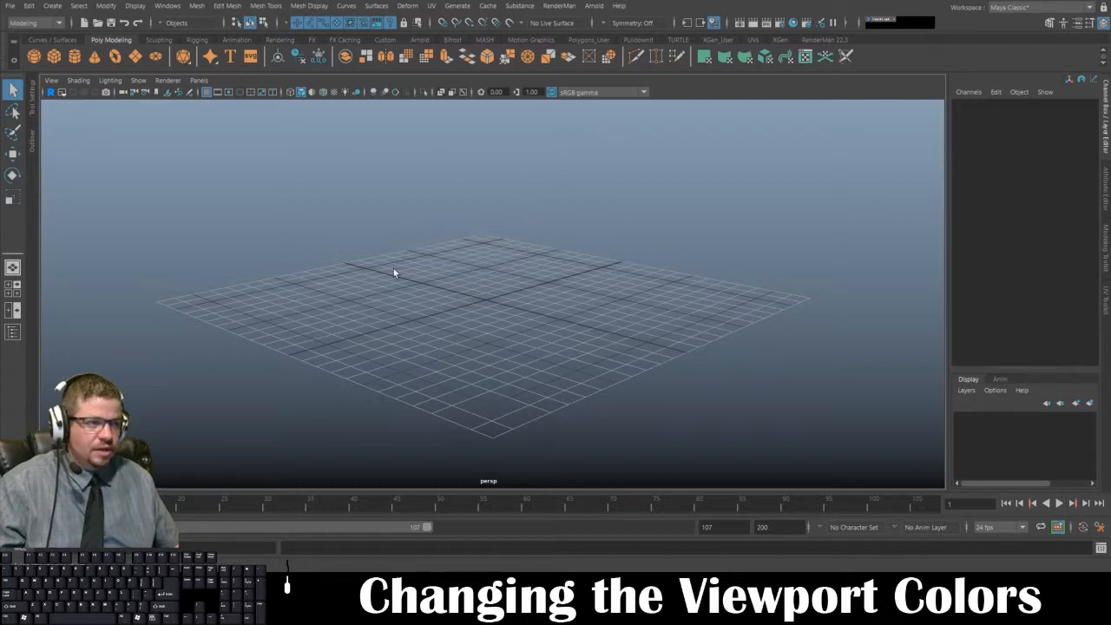